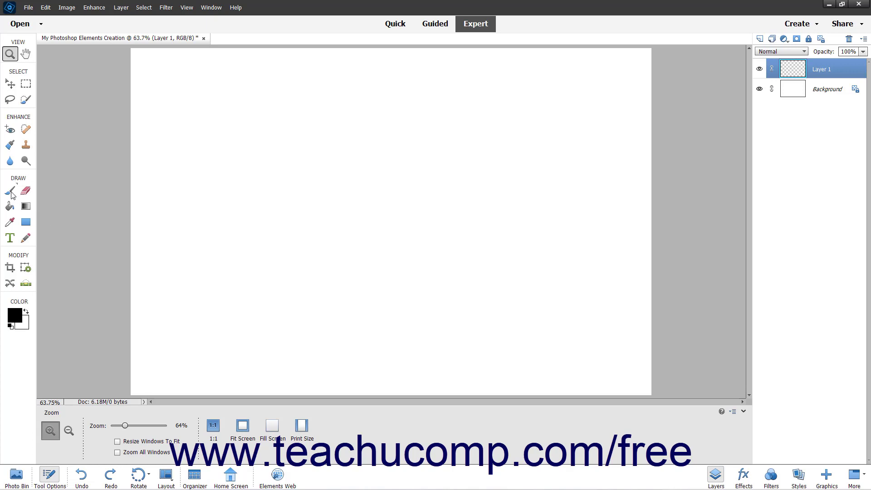
- Activate the Brush tool and set the foreground colour to green #15a623
click(10, 191)
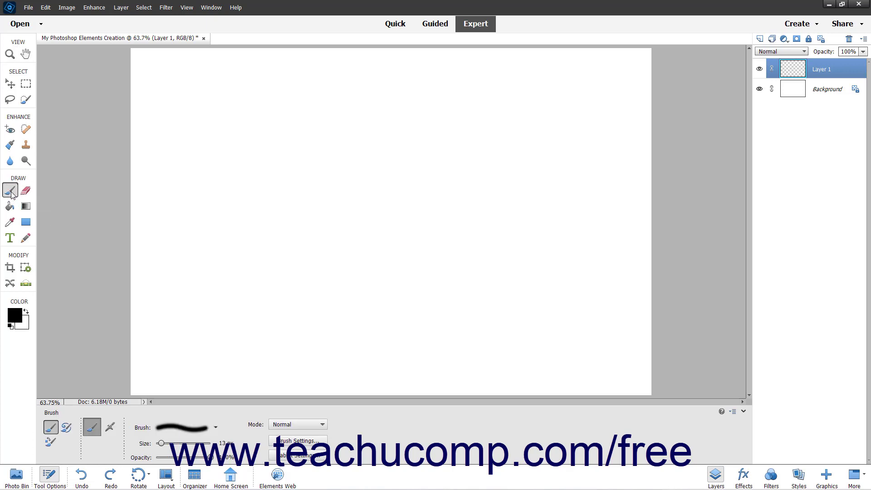
click(14, 314)
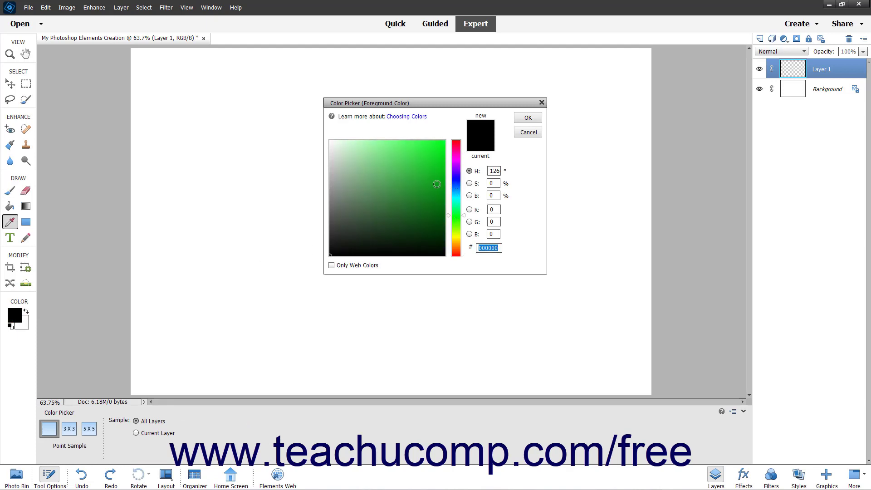
click(430, 181)
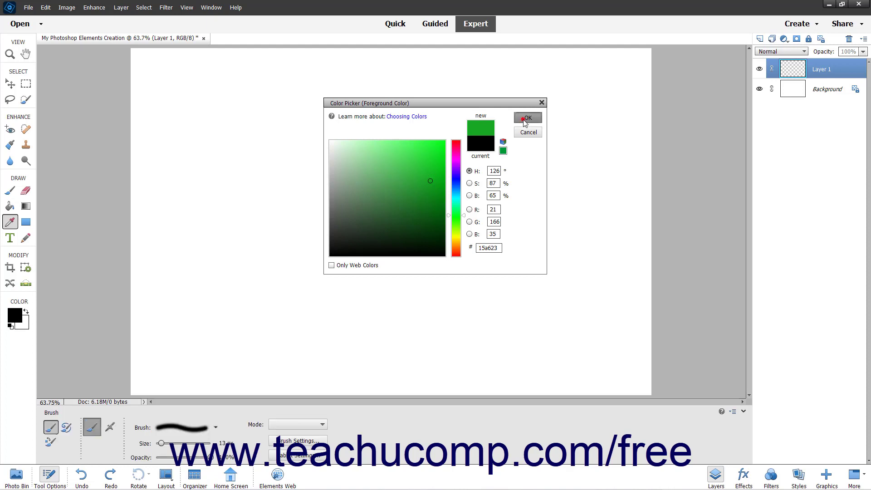
click(527, 118)
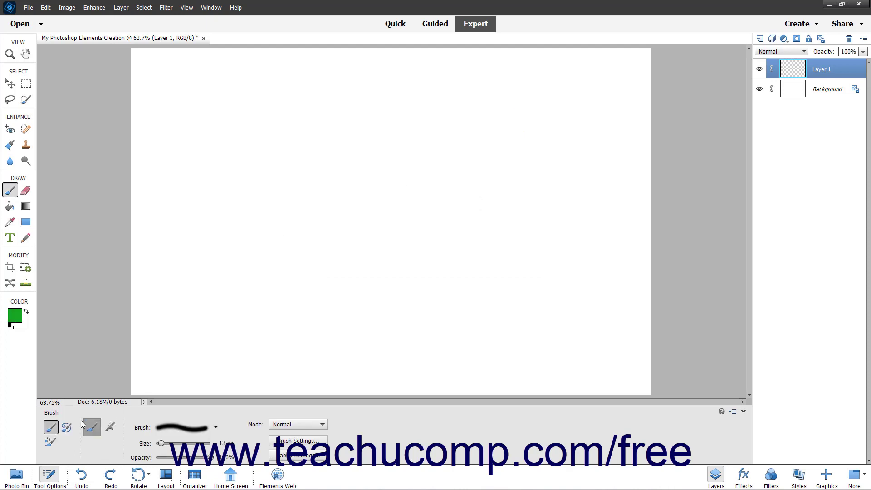
mouse_move(66, 427)
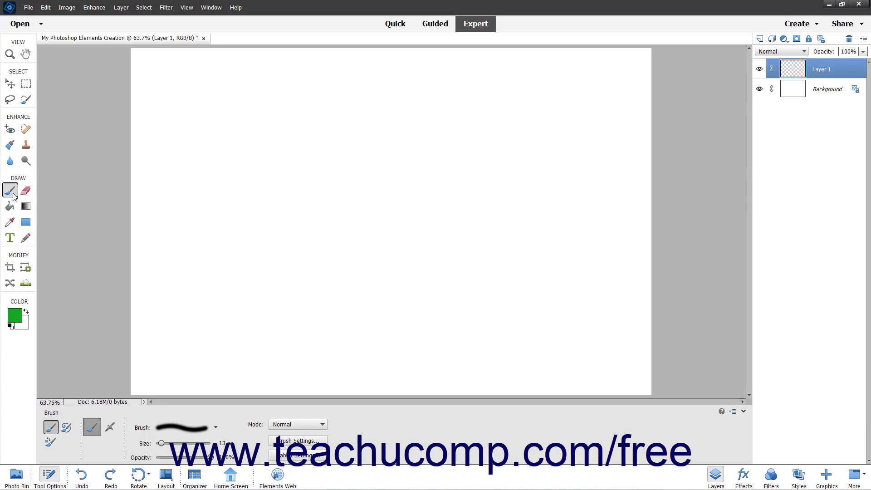
mouse_move(9, 191)
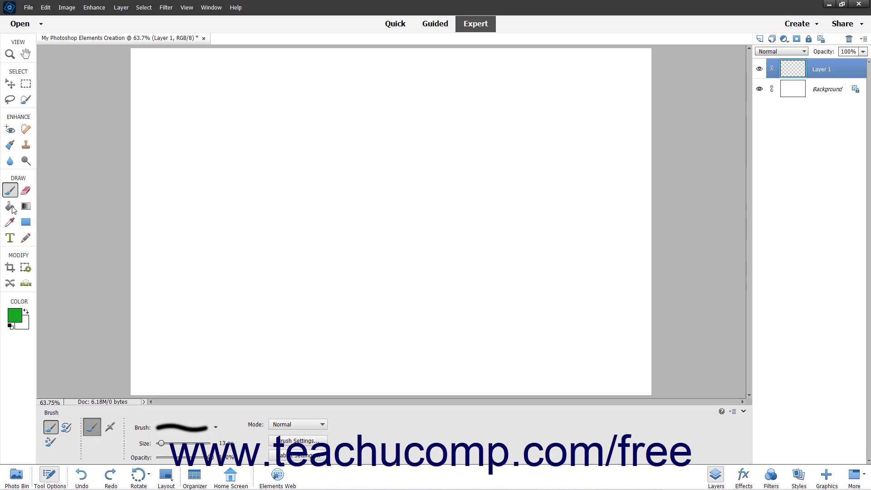
mouse_move(10, 190)
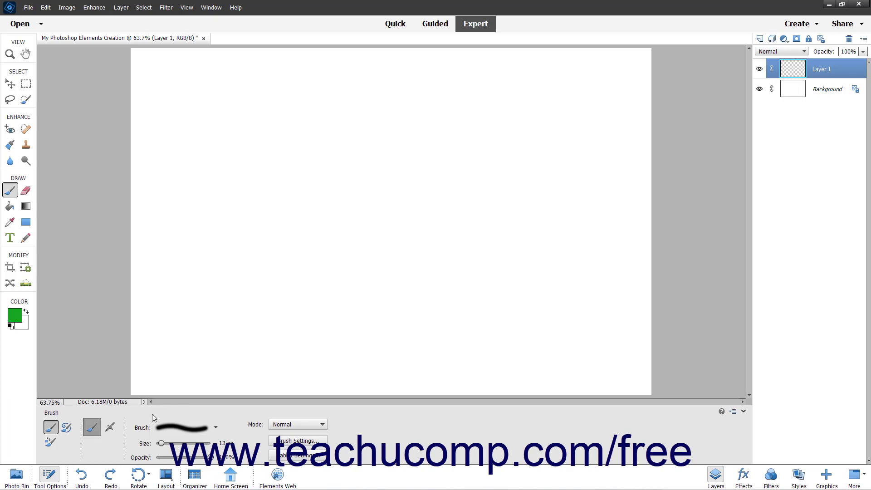
mouse_move(133, 425)
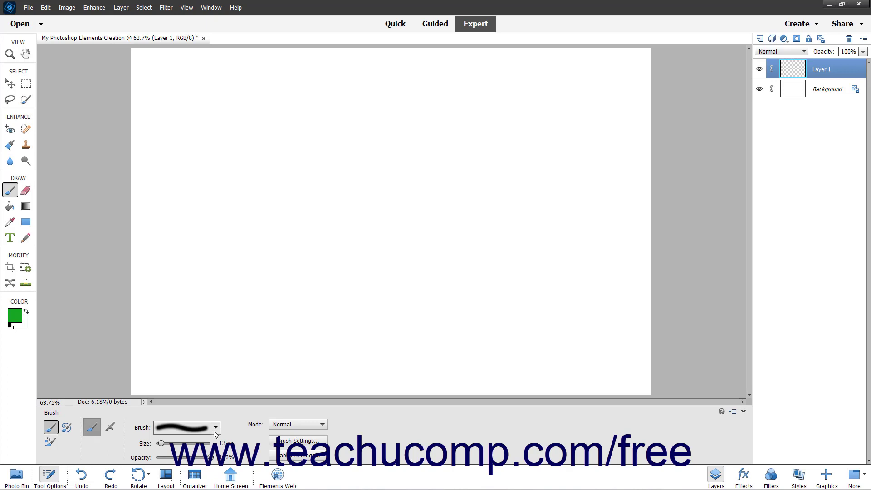
- Set the brush size to 30 px and confirm the Mode stays Normal
click(216, 428)
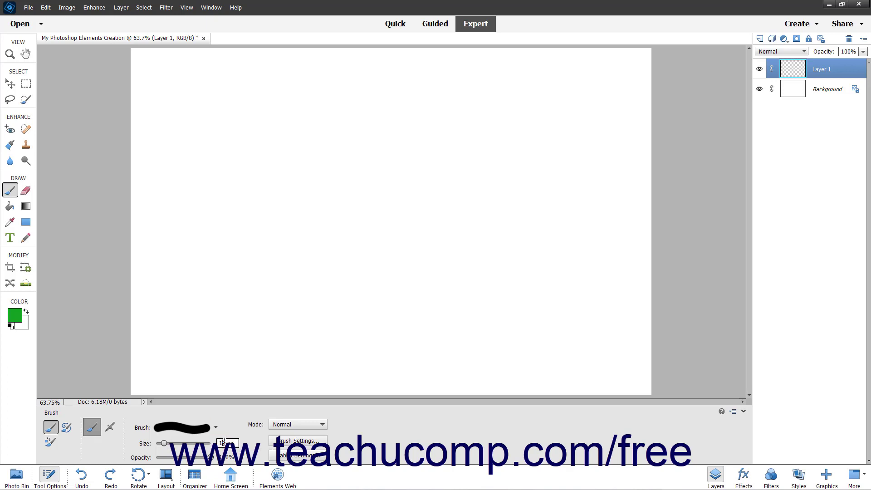
triple_click(225, 442)
text(30)
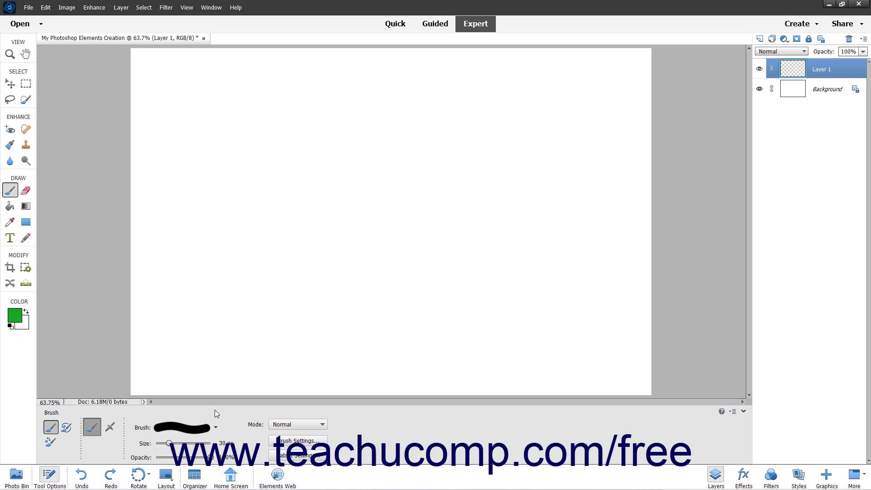
mouse_move(299, 424)
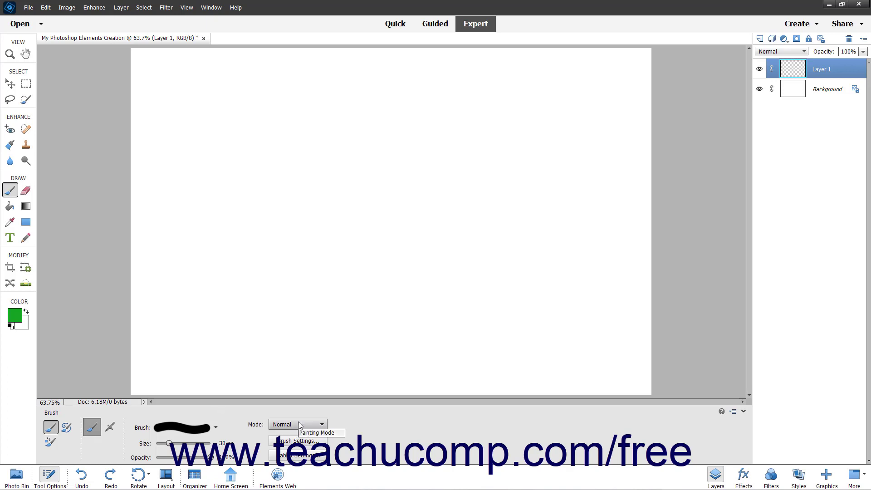
click(322, 424)
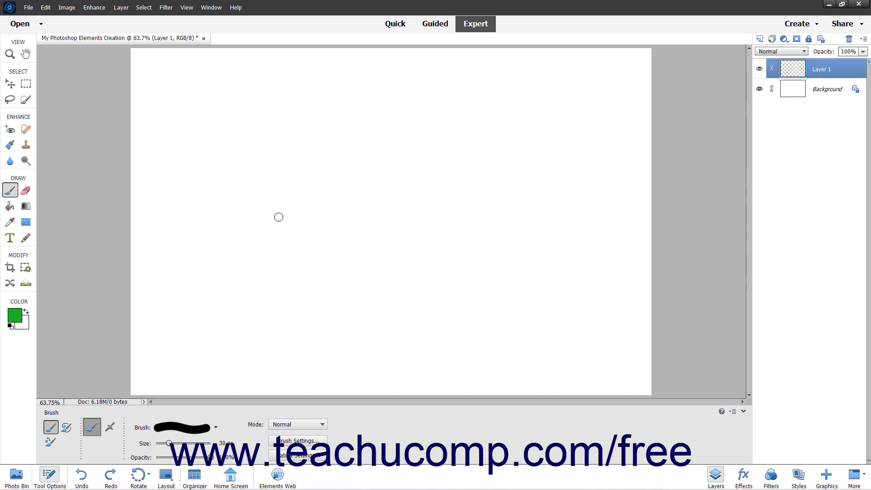
mouse_move(274, 217)
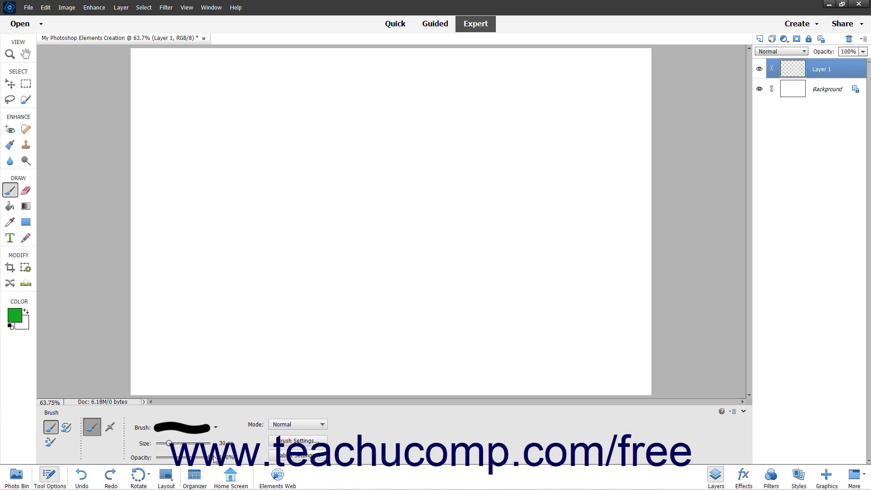
mouse_move(213, 458)
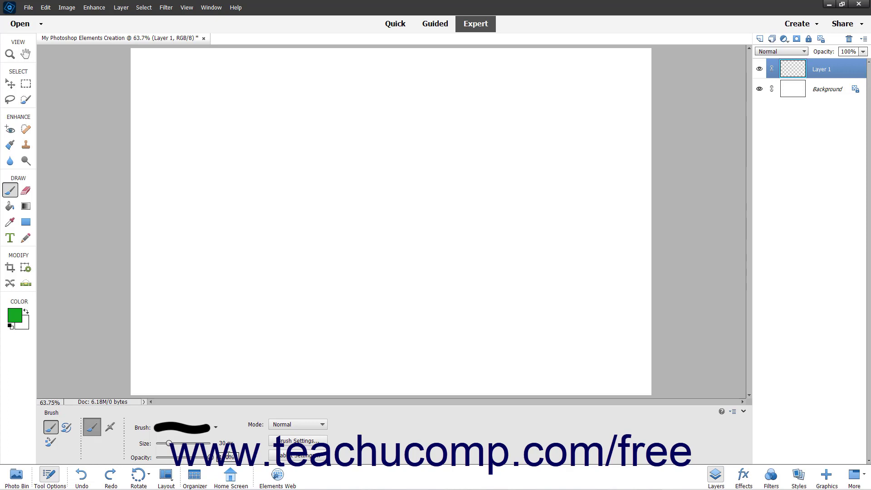
mouse_move(110, 427)
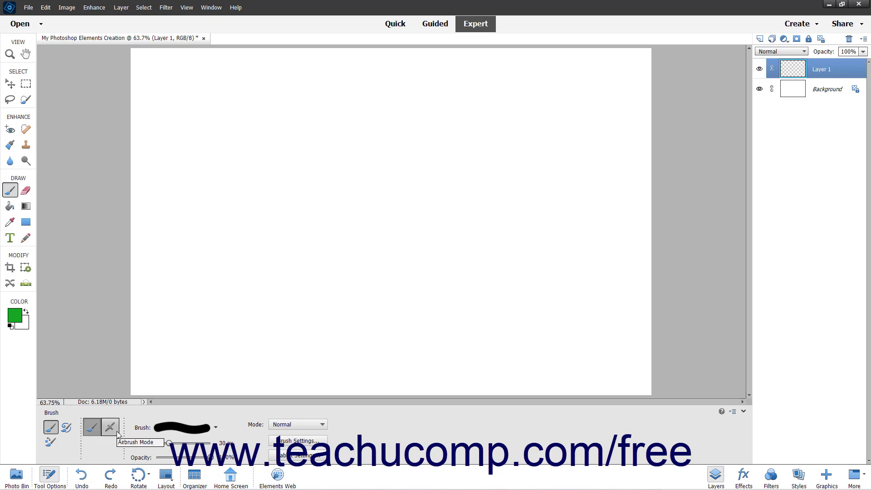
- Set tablet pen pressure to control brush size, keeping the regular brush mode
click(110, 427)
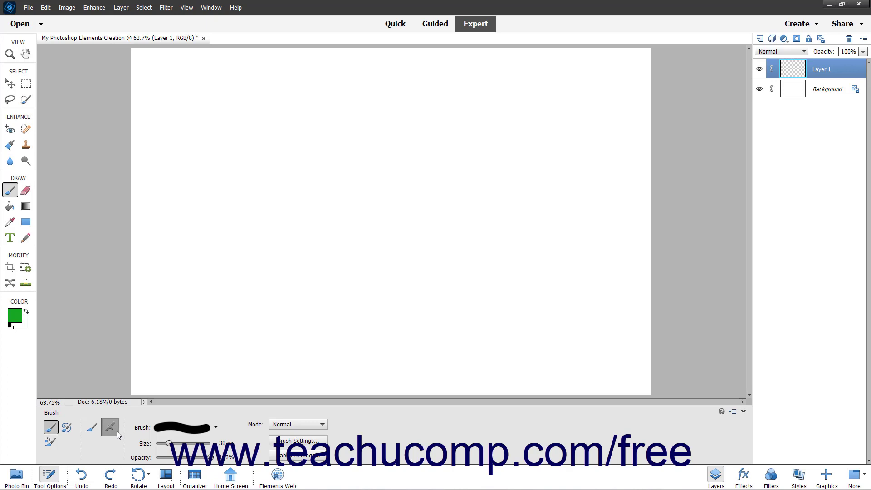
mouse_move(92, 427)
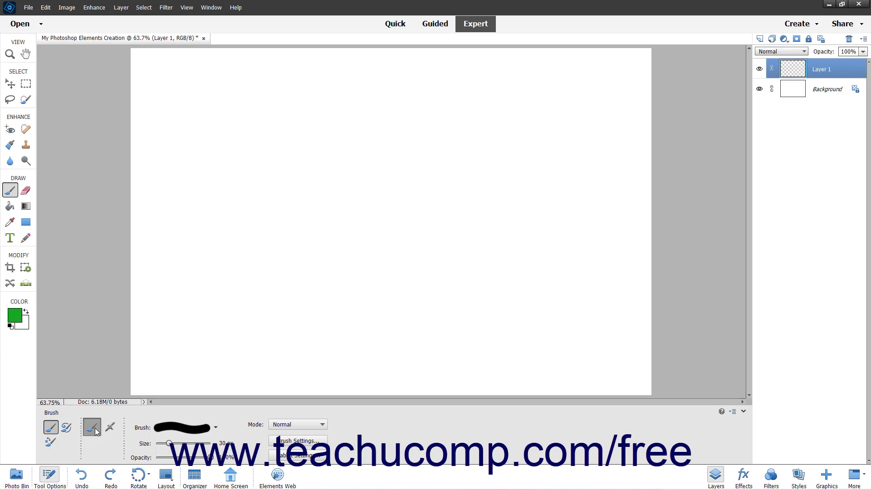
mouse_move(110, 426)
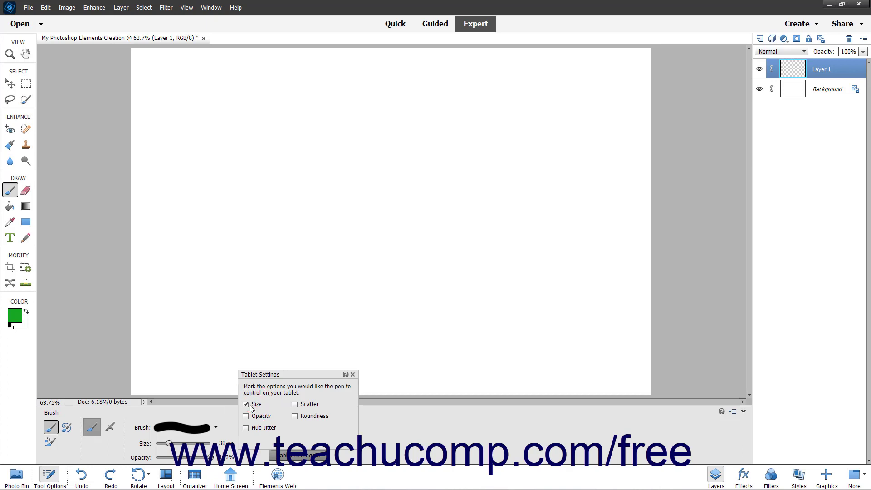
mouse_move(353, 375)
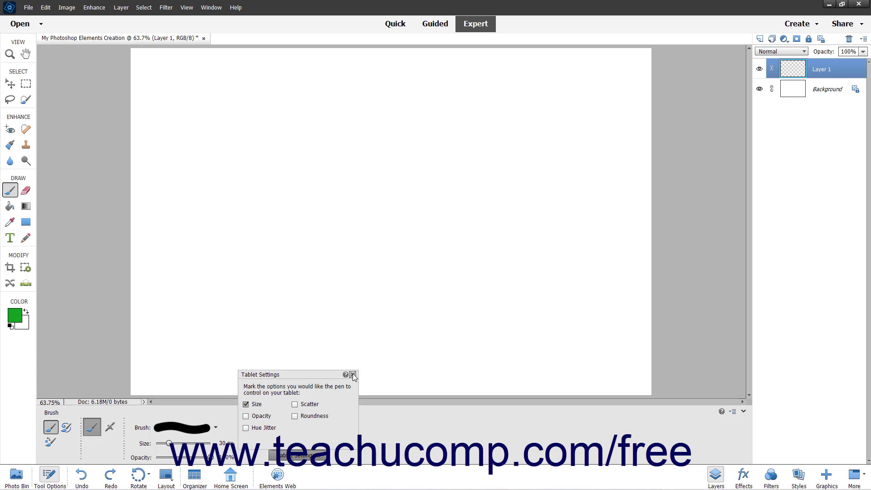
mouse_move(354, 376)
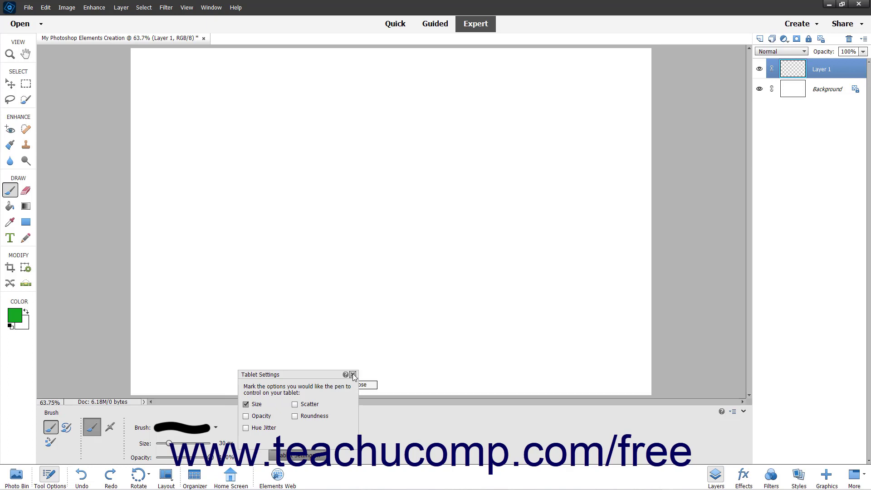
click(352, 374)
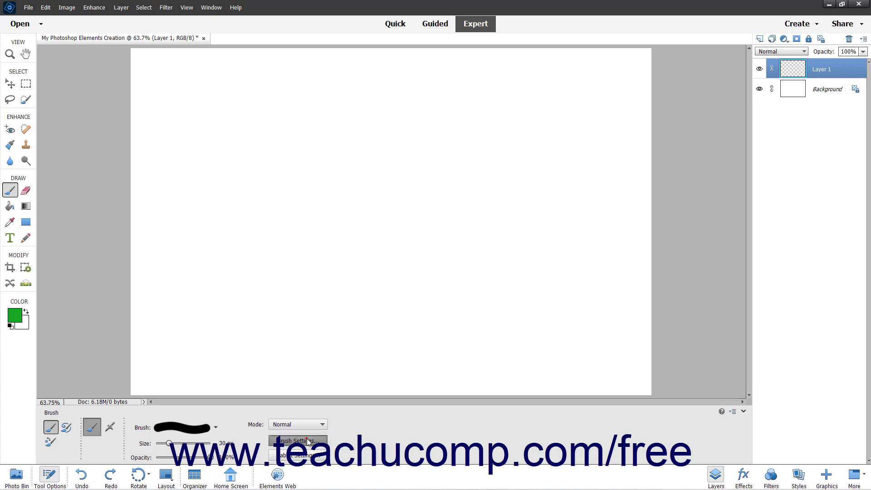
- Review the Brush Settings (25% spacing, full hardness and roundness) and close them unchanged
click(297, 440)
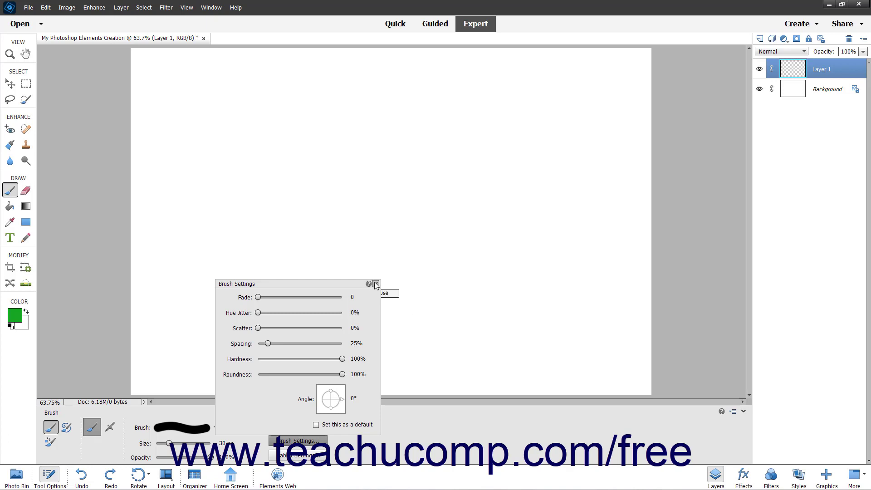
click(376, 284)
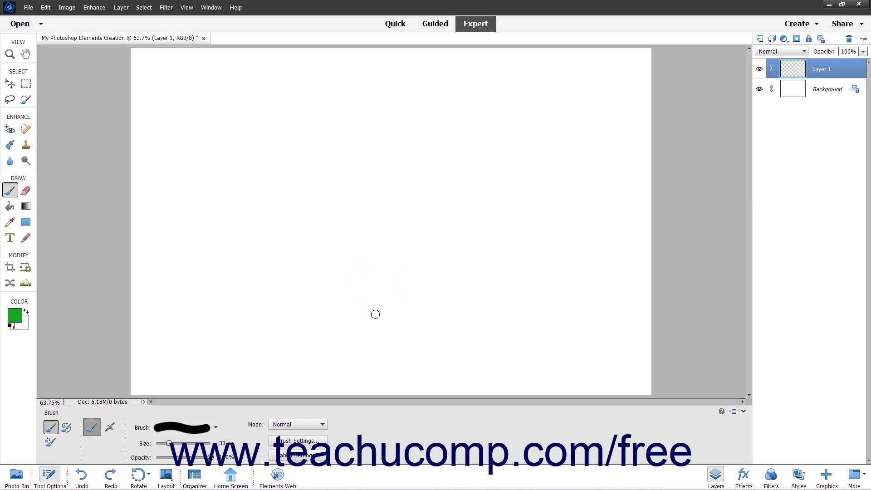
mouse_move(164, 254)
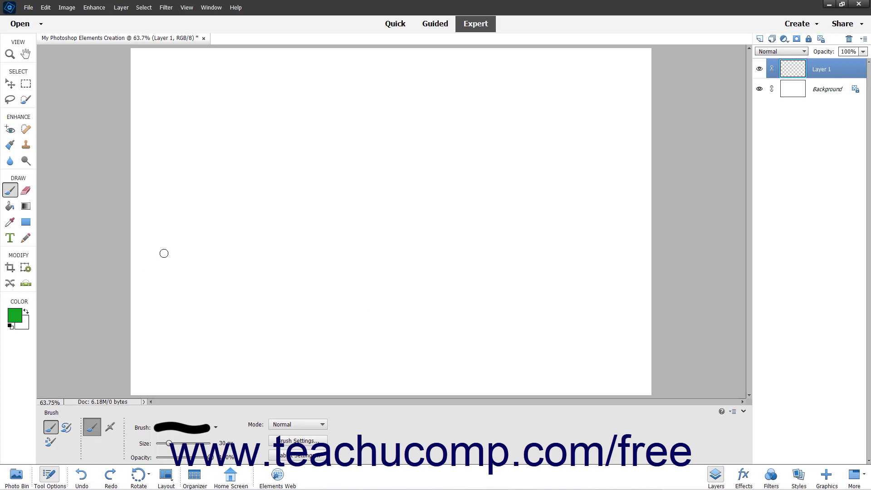
mouse_move(164, 267)
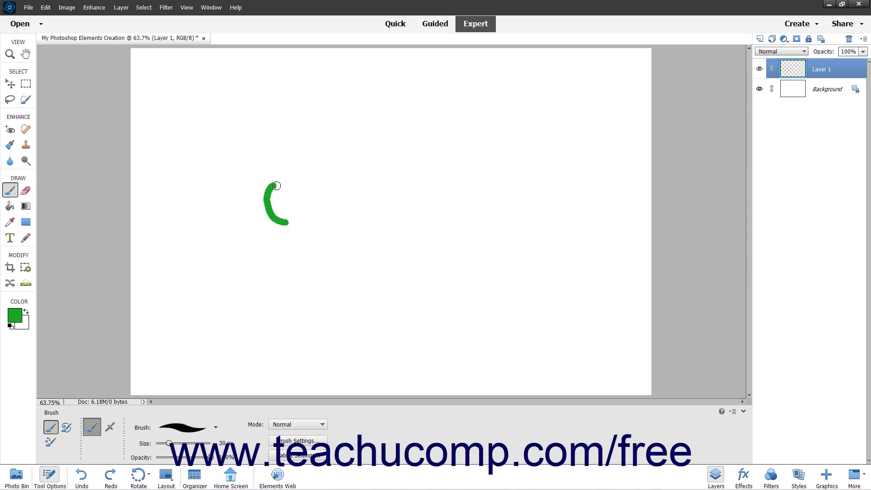
- Paint the outlines of the three clover leaves and the curved stem
drag(276, 185, 297, 223)
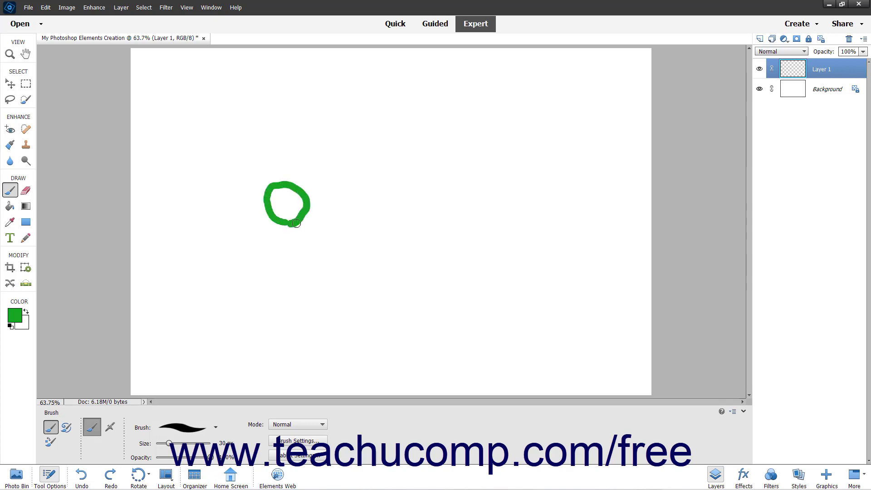
drag(297, 224, 282, 241)
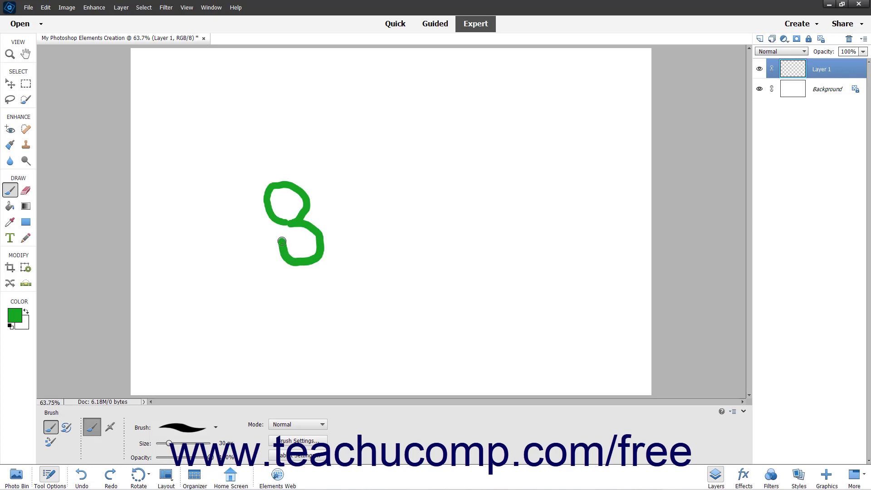
drag(282, 241, 246, 248)
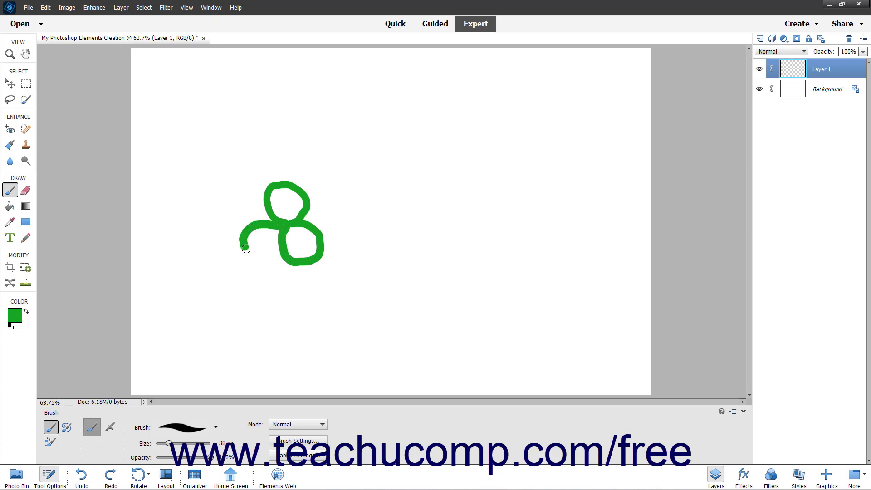
drag(246, 249, 284, 224)
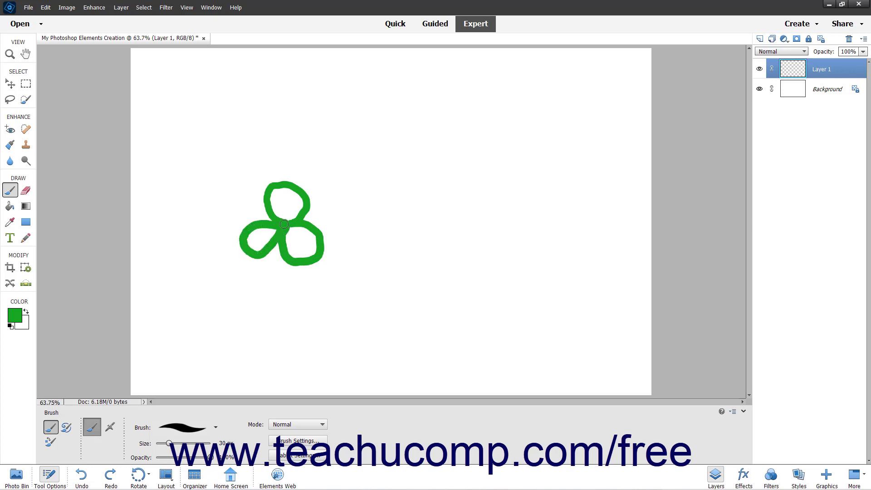
drag(284, 225, 278, 284)
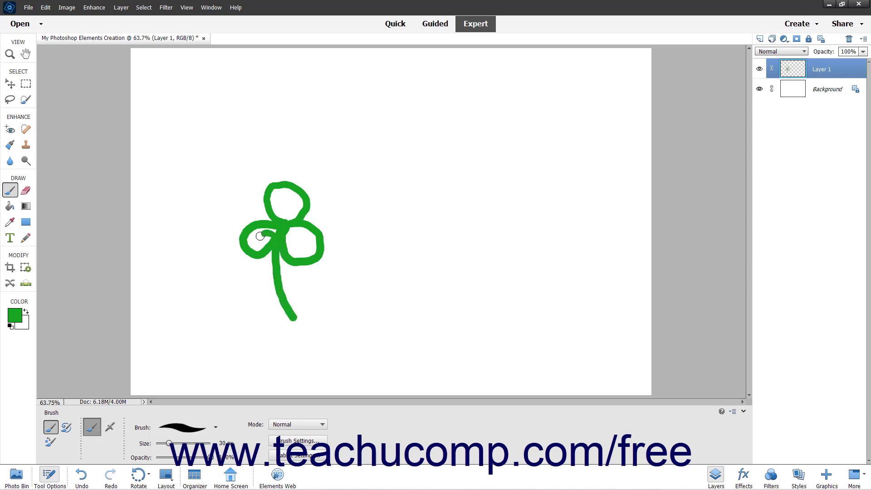
- Fill the left, right and top leaves solid green
drag(260, 236, 251, 247)
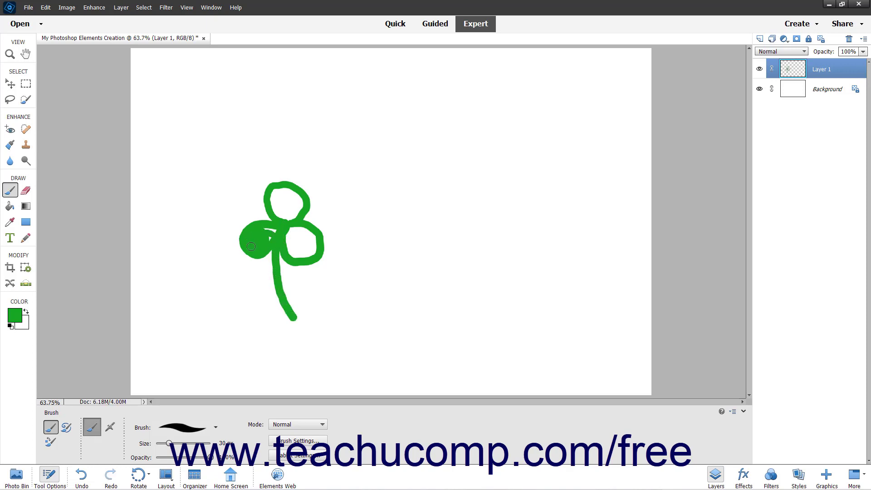
drag(251, 246, 298, 240)
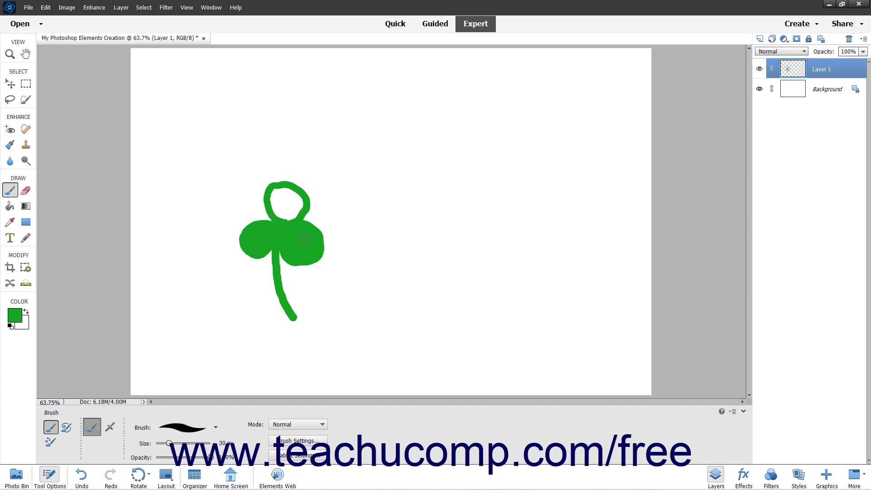
drag(305, 238, 283, 220)
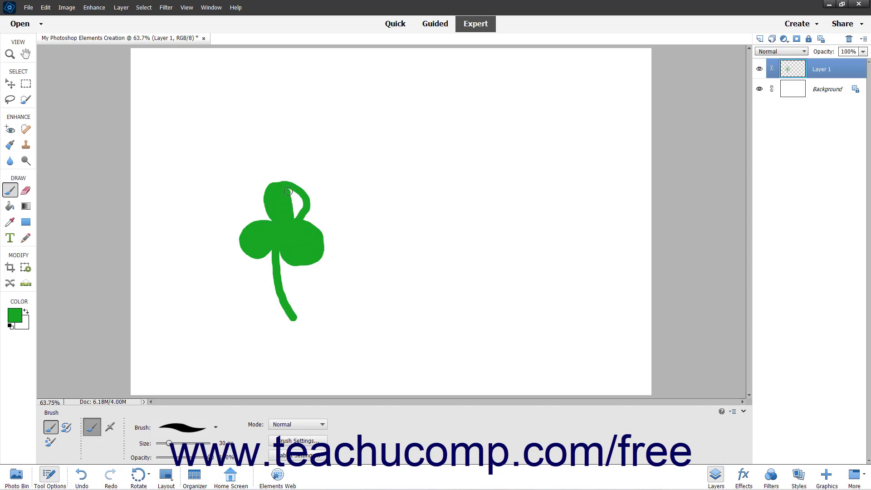
drag(288, 191, 299, 217)
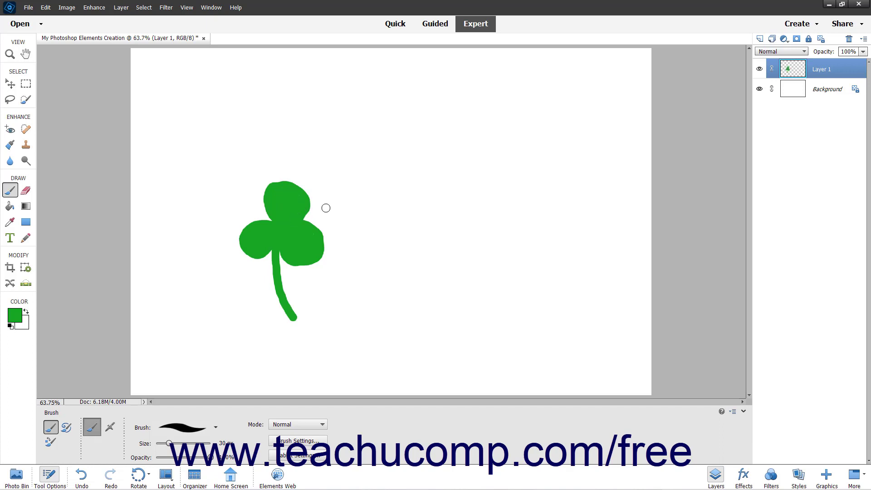
mouse_move(327, 210)
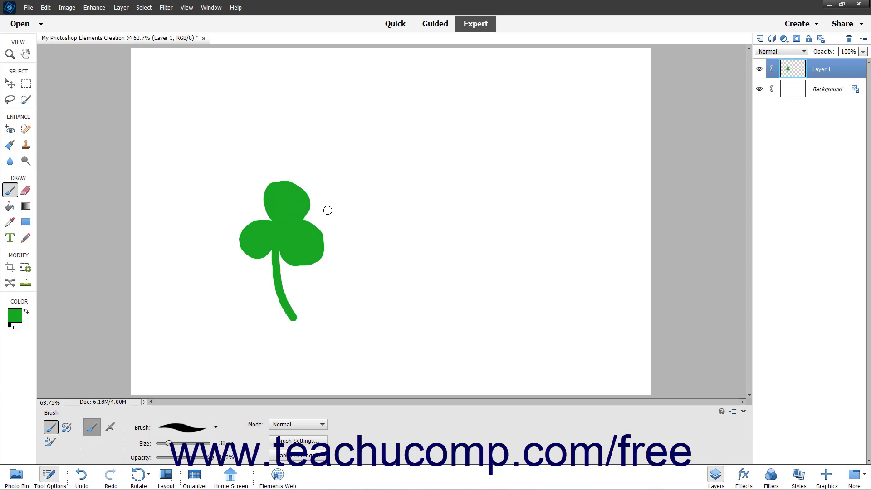
mouse_move(330, 213)
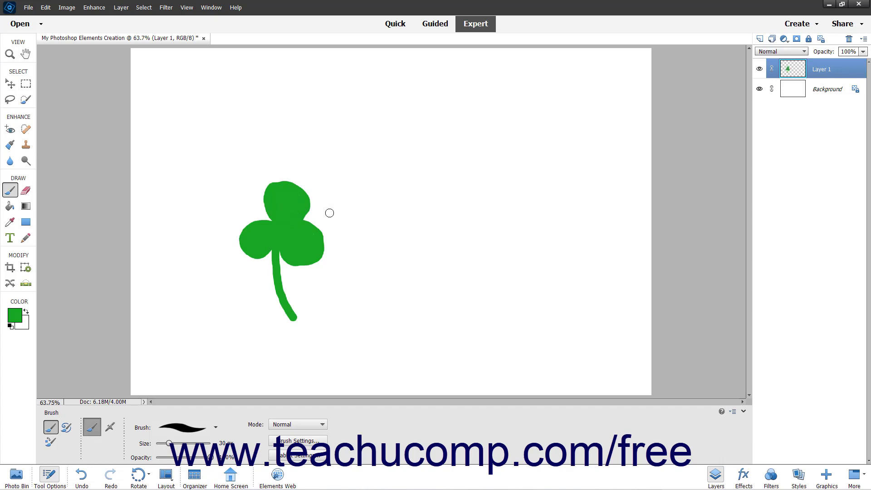
mouse_move(322, 217)
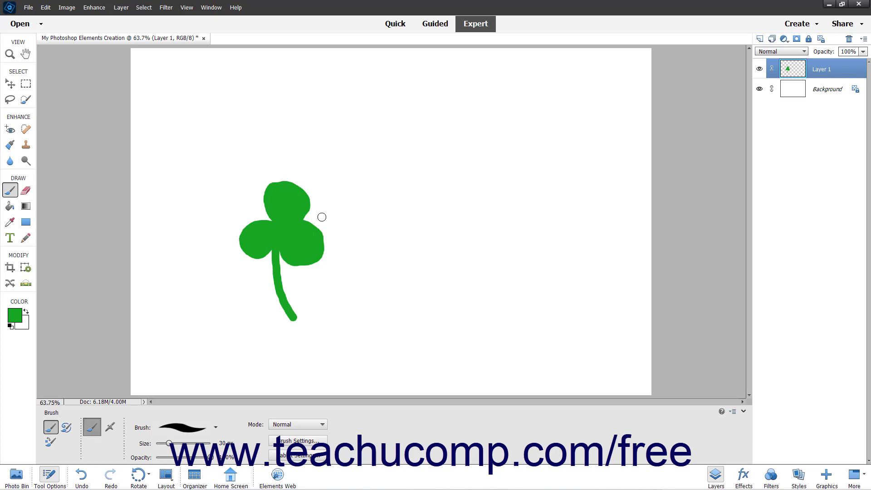
mouse_move(242, 43)
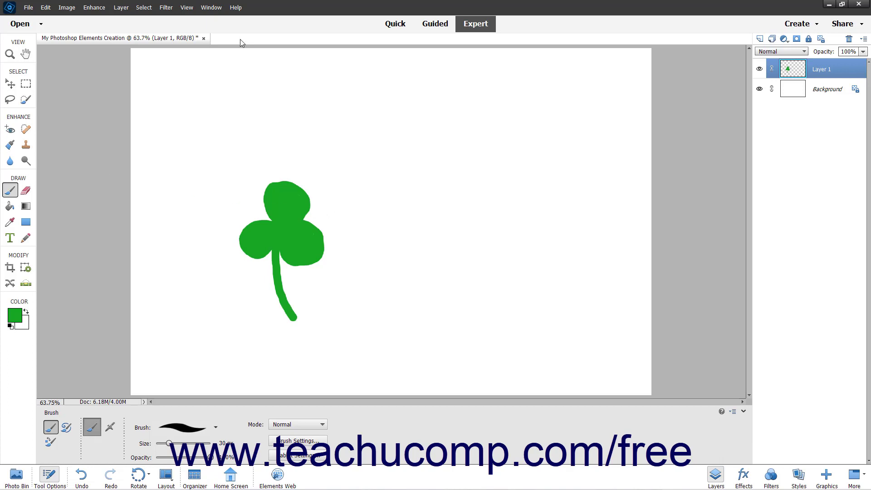
- Open the History panel from the Window menu and revert to the New Layer state
click(211, 8)
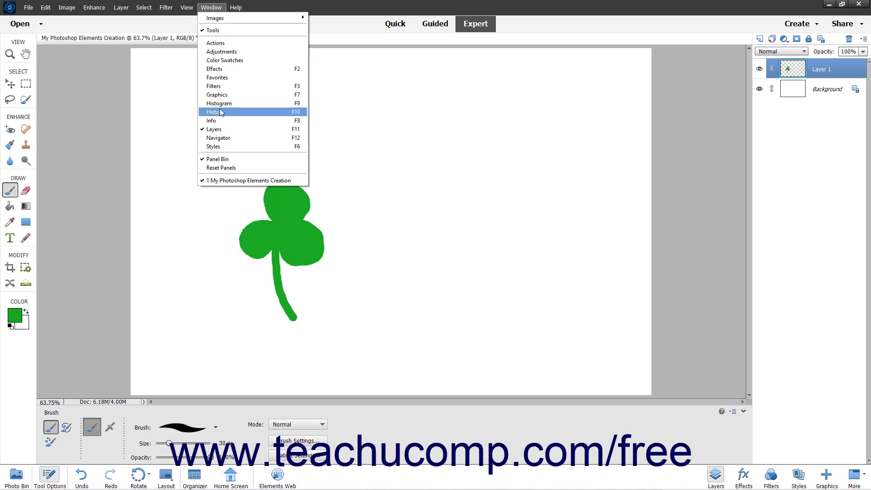
click(214, 112)
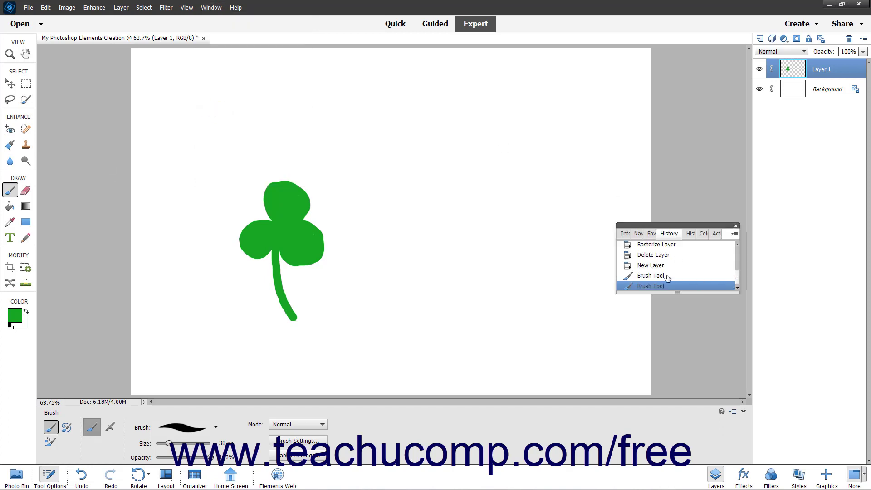
click(651, 265)
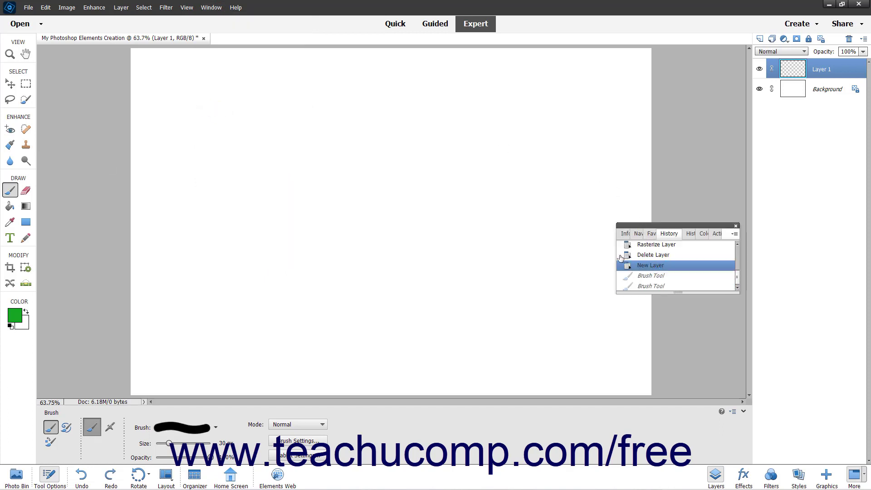